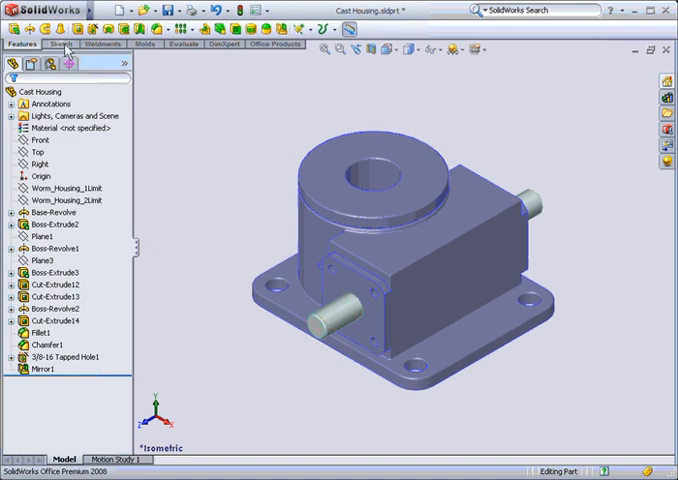
# Enable Rapid Sketch so the sketch plane is inferred from the picked housing face.
pyautogui.click(60, 44)
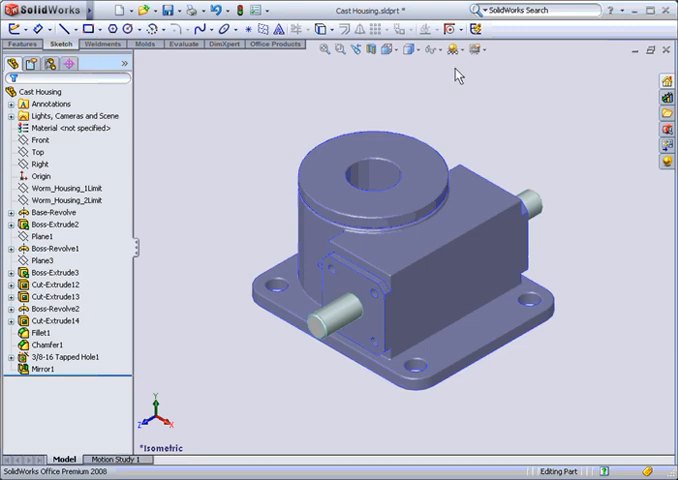
pyautogui.moveTo(474, 48)
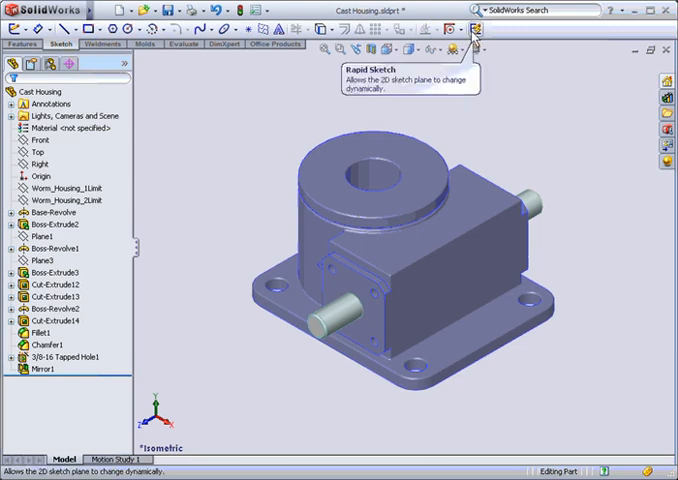
pyautogui.moveTo(264, 100)
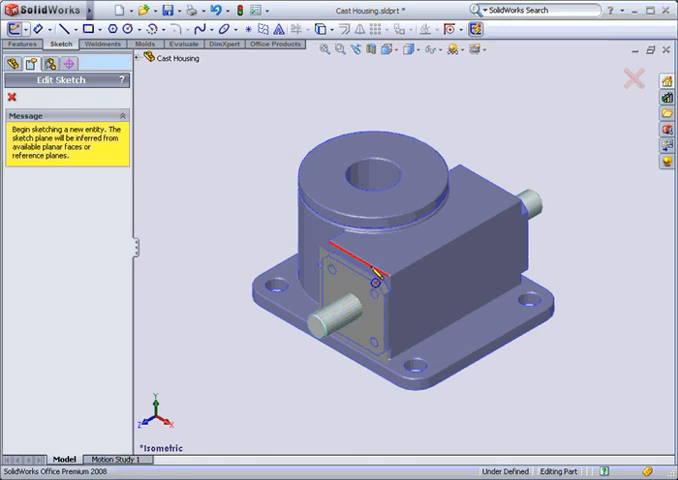
# Sketch a small circle on the housing's top face beside the large boss.
pyautogui.click(460, 290)
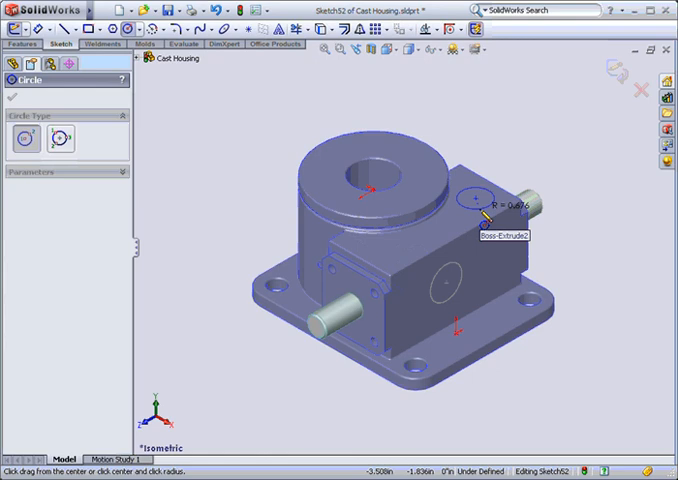
pyautogui.click(472, 200)
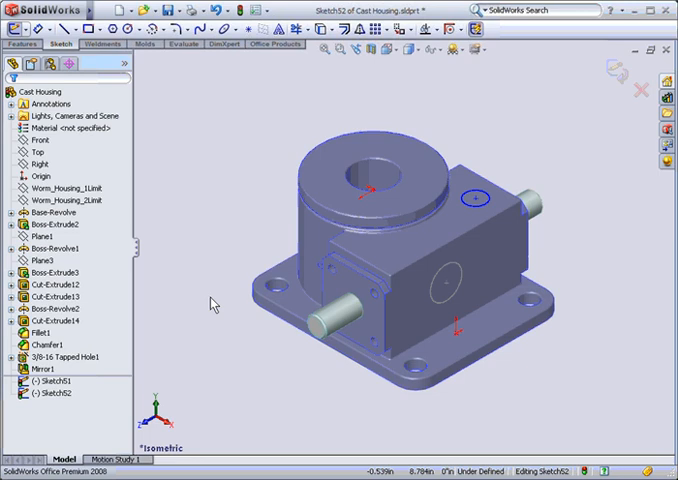
pyautogui.moveTo(198, 108)
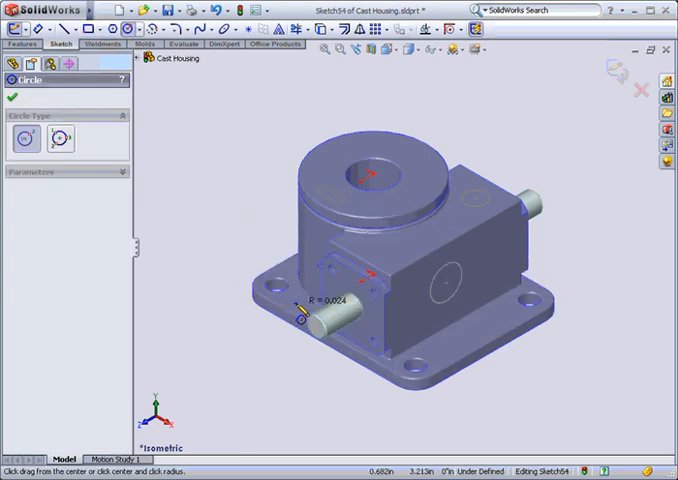
# Place a circle centre on the front face of the housing beside the pin.
pyautogui.click(296, 304)
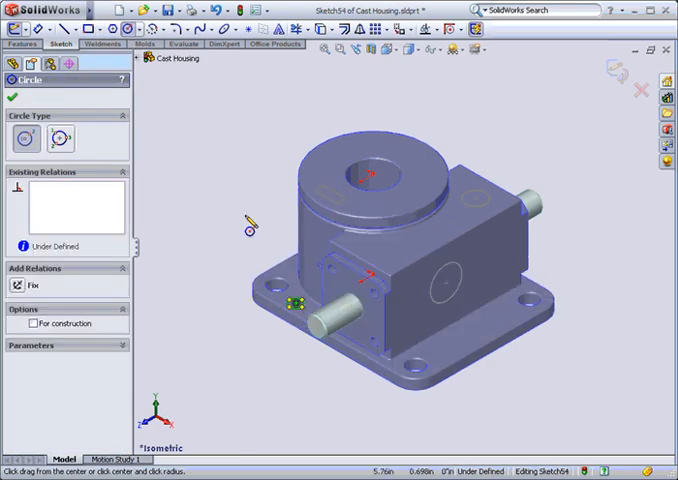